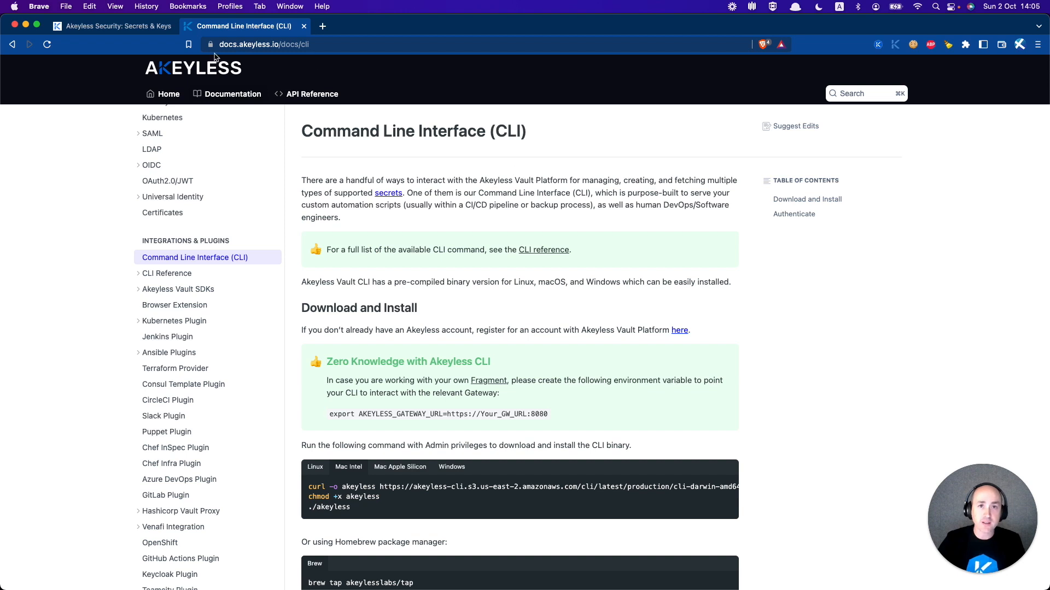
Locate the CLI download/install code block in the Akeyless docs and select the download command
left_click(114, 27)
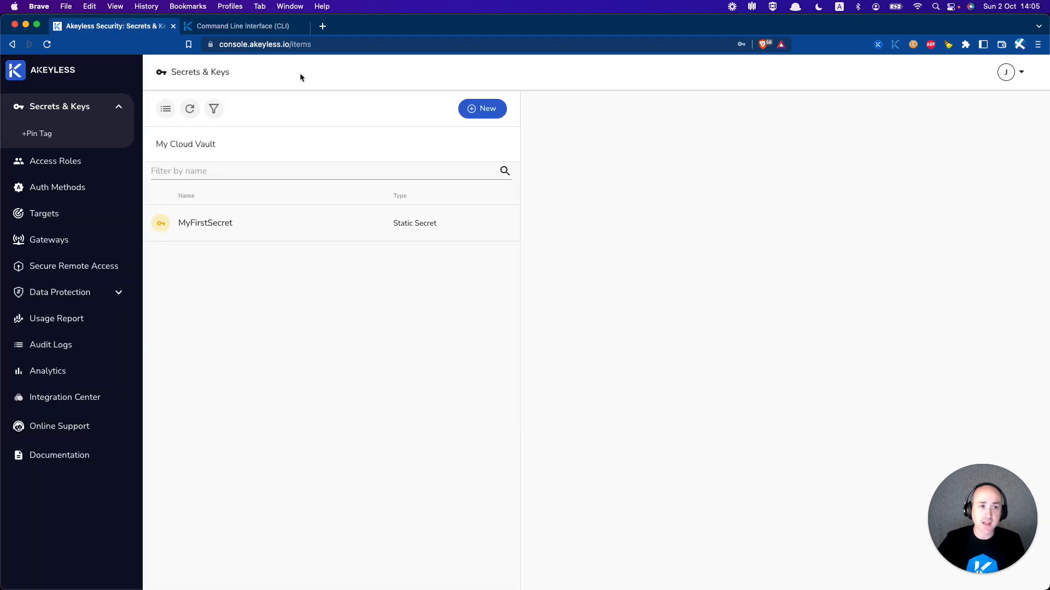
left_click(240, 26)
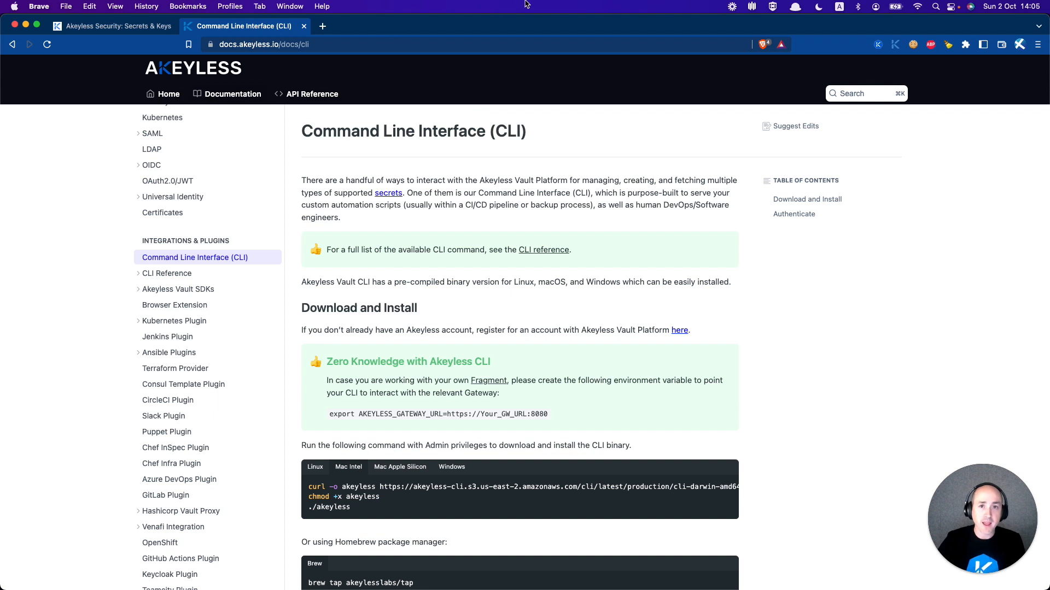
mouse_move(512, 171)
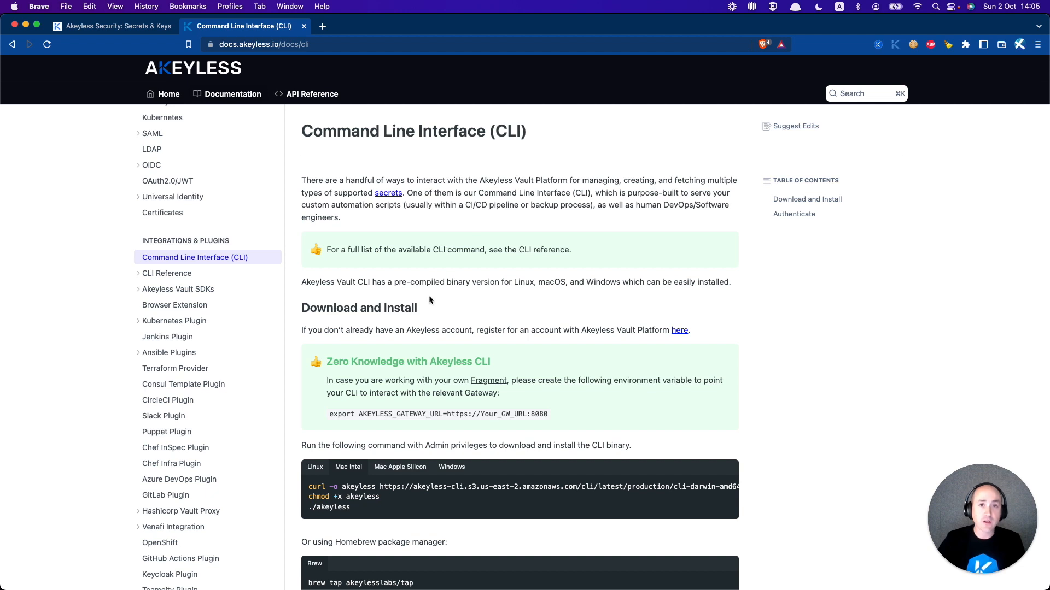
scroll("down", 3)
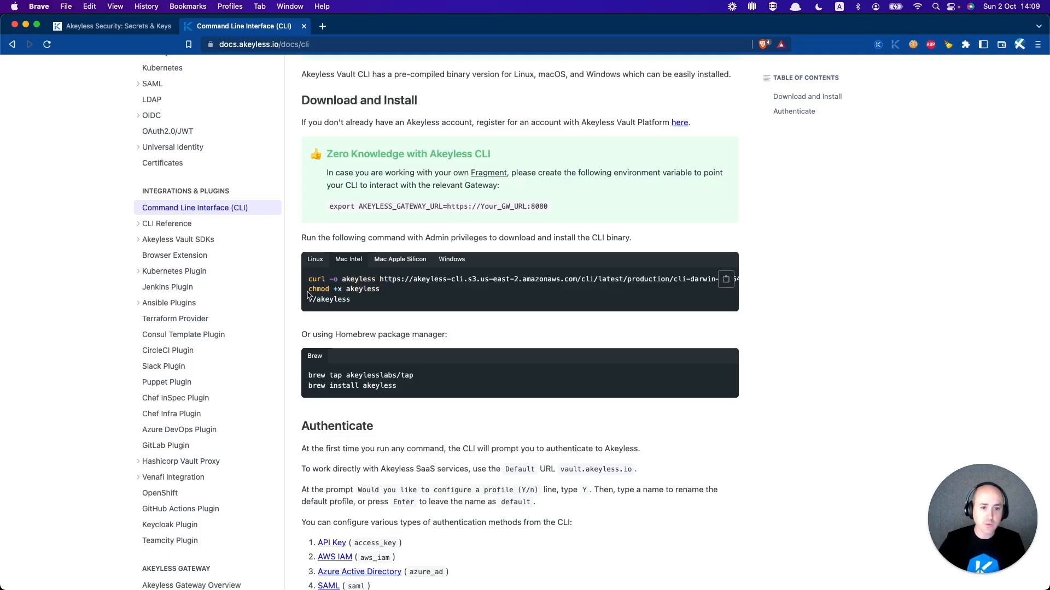
double_click(342, 289)
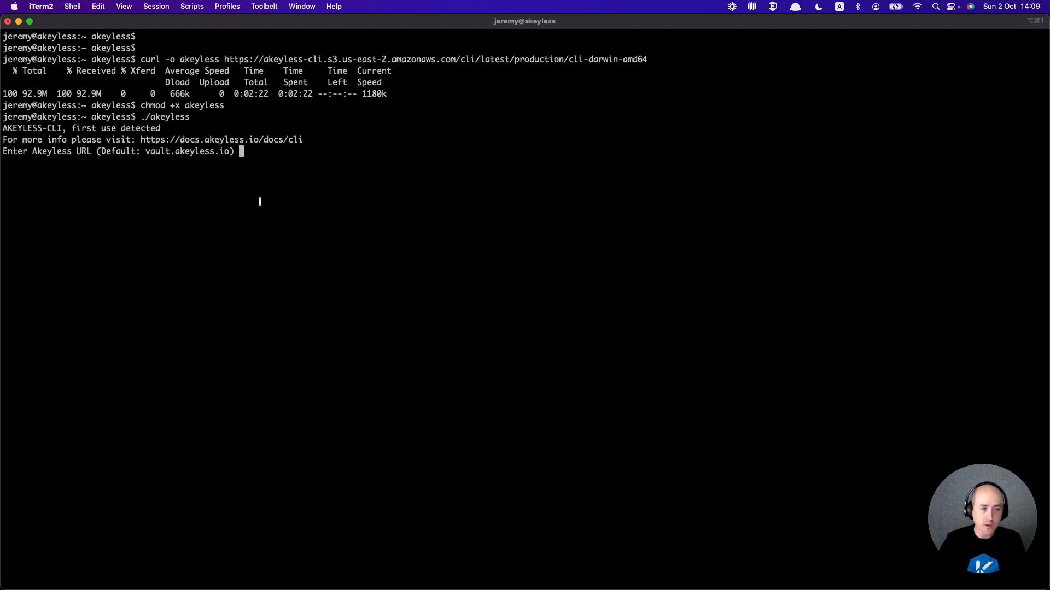
mouse_move(293, 199)
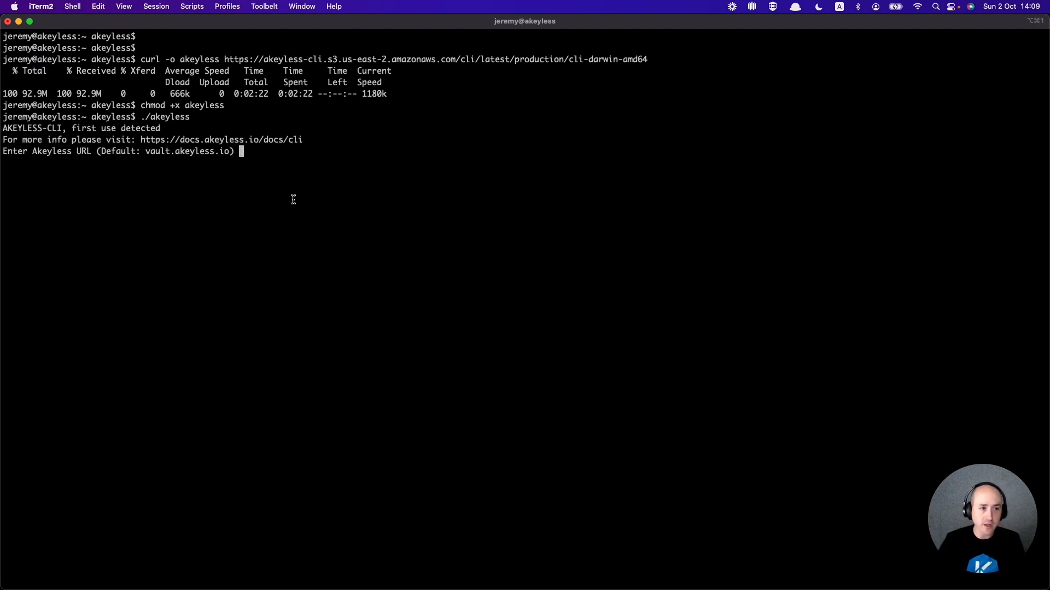
mouse_move(315, 199)
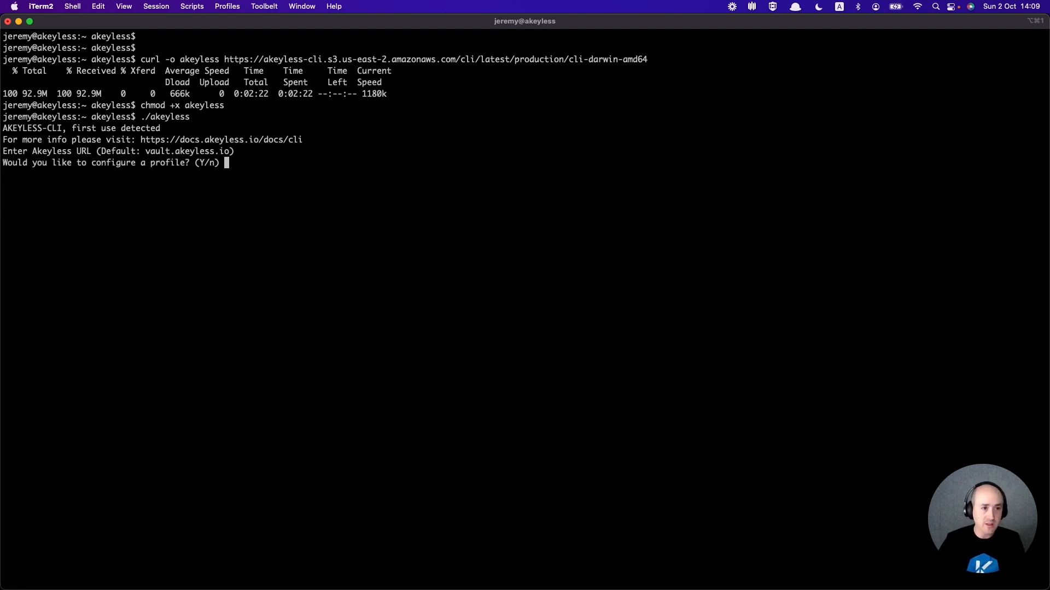
Answer Y to configure a profile and keep the profile name 'default'
type("Y")
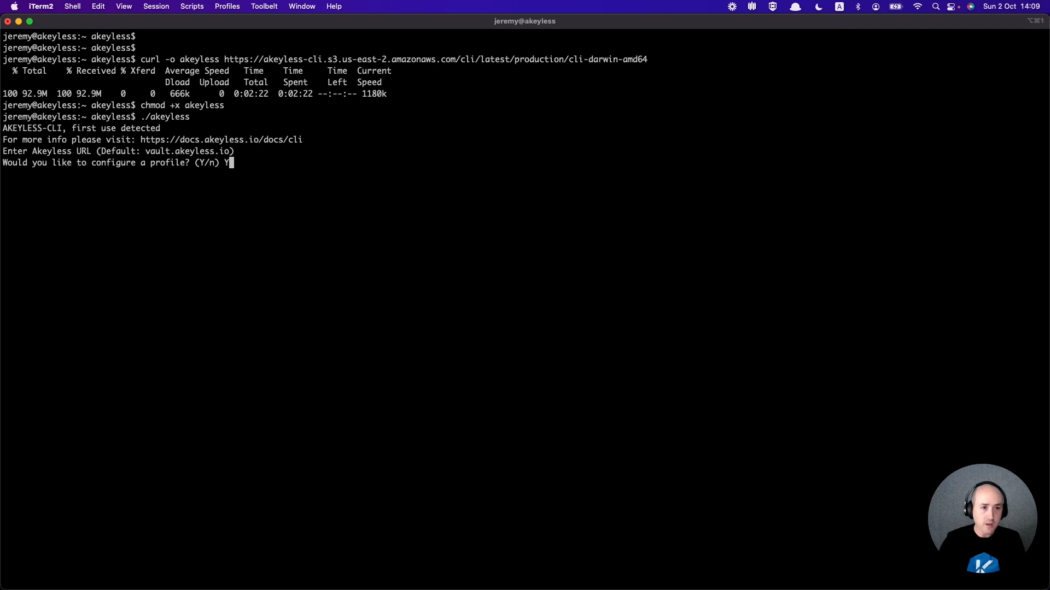
key("enter")
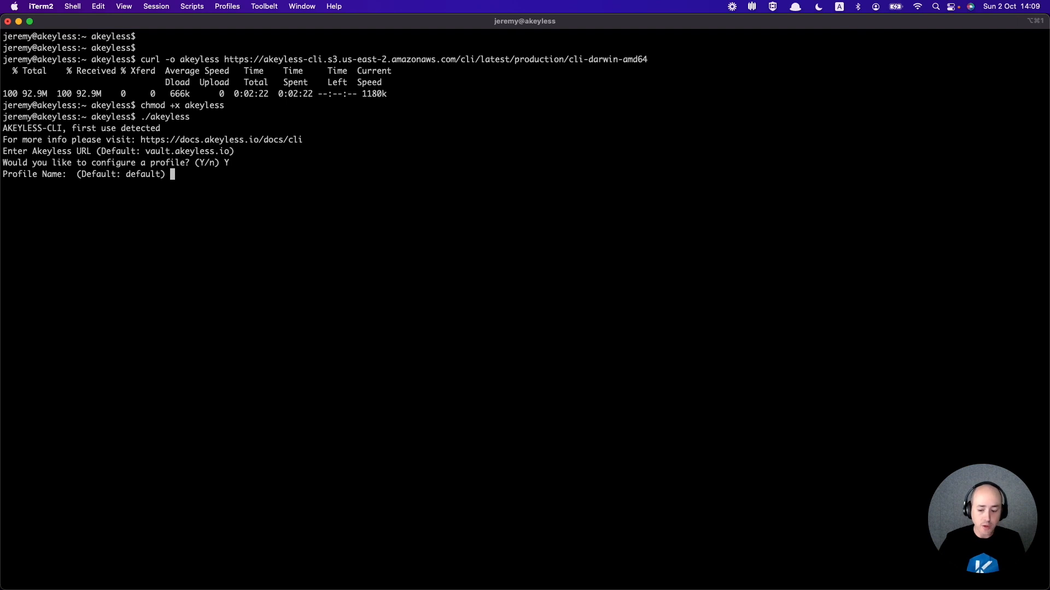
key("enter")
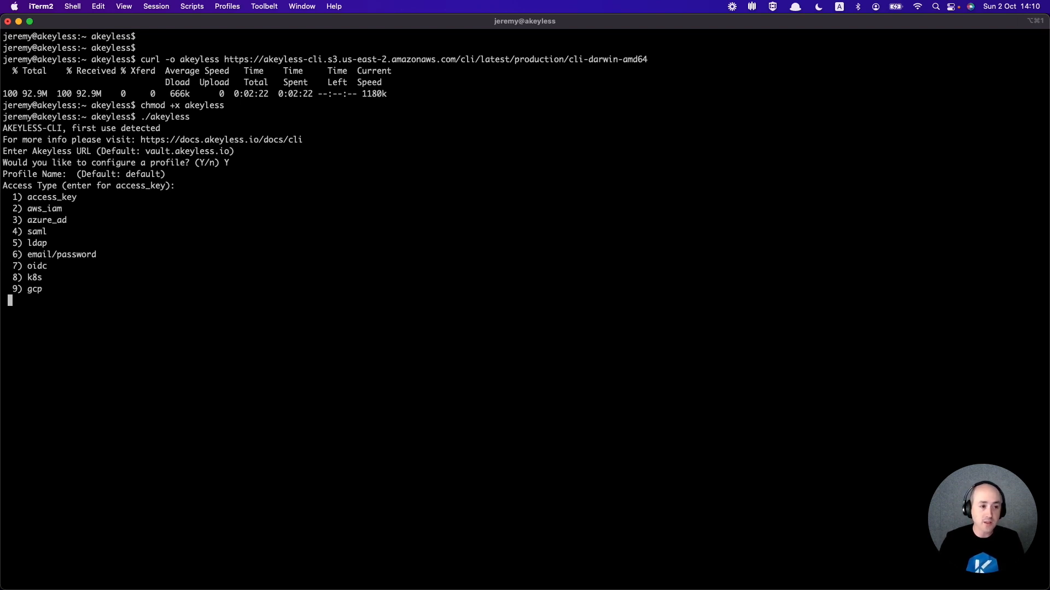
Choose access type 6 (email/password), submit the admin email 'jeremy.', and answer Y to move the binary to /usr/local/bin
type("6")
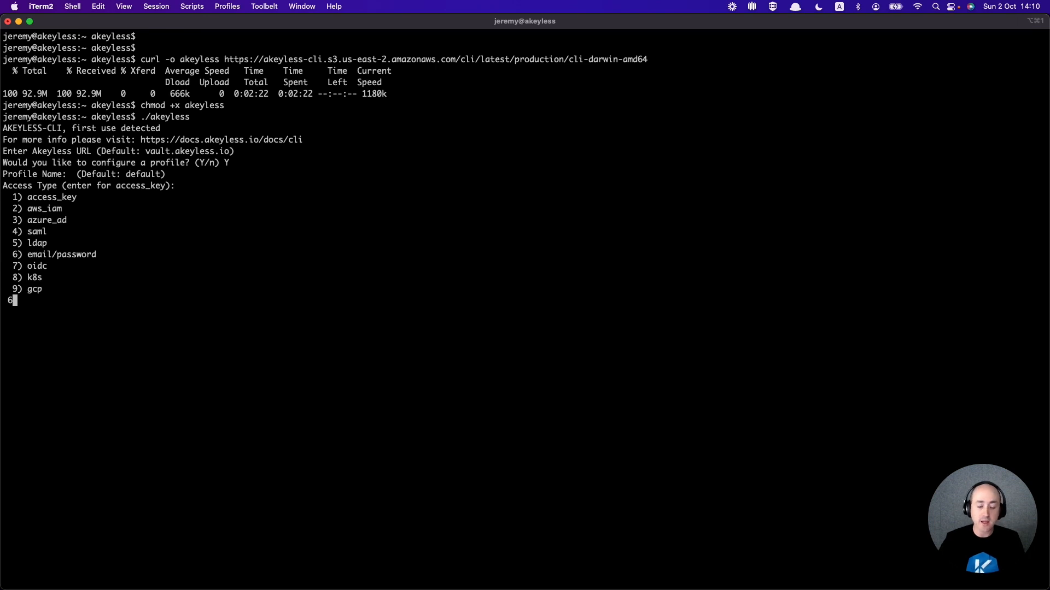
key("enter")
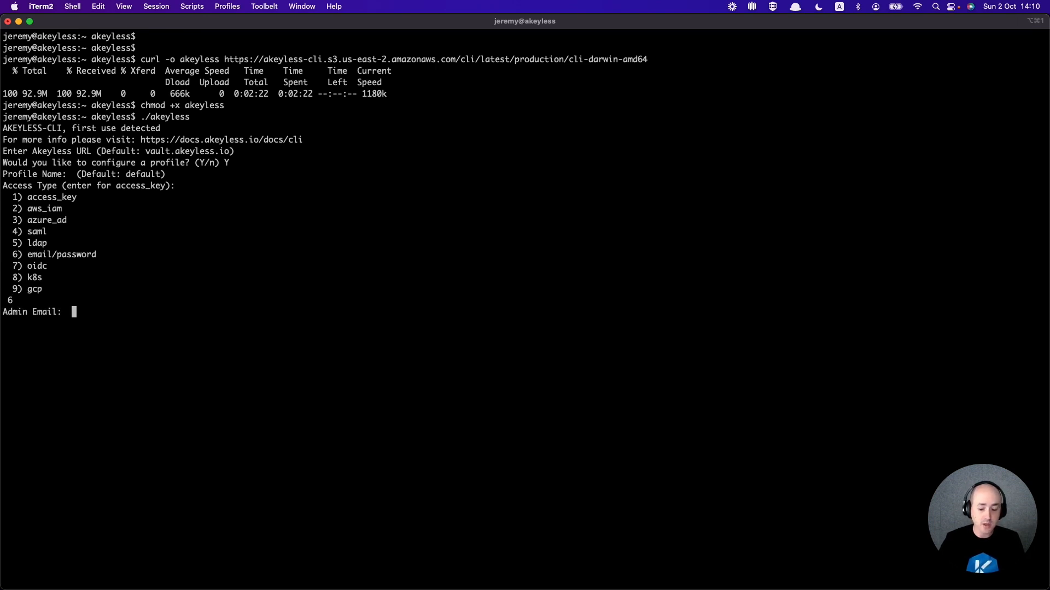
type("jeremy.")
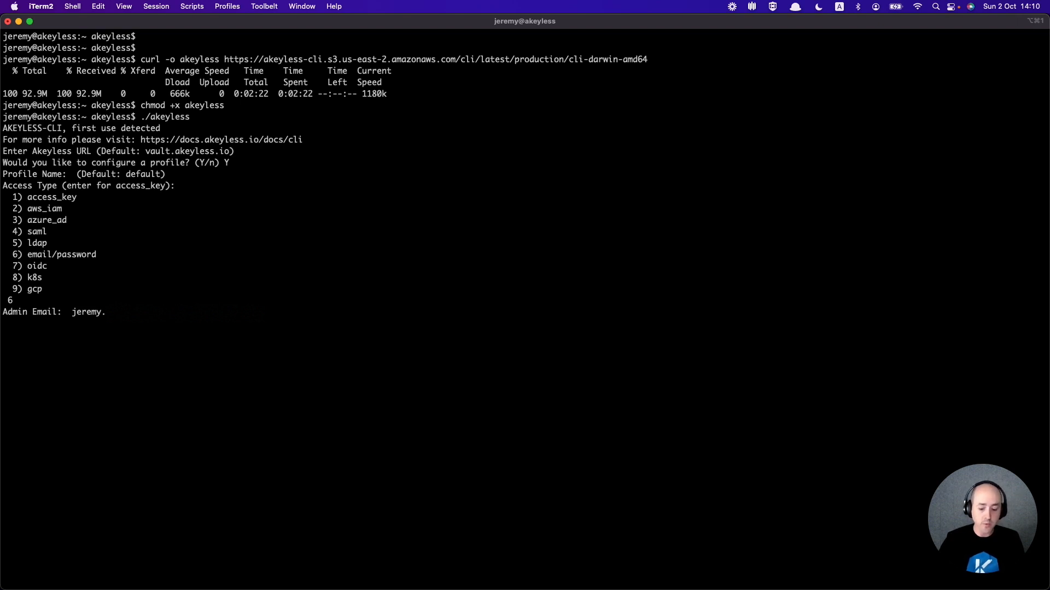
key("enter")
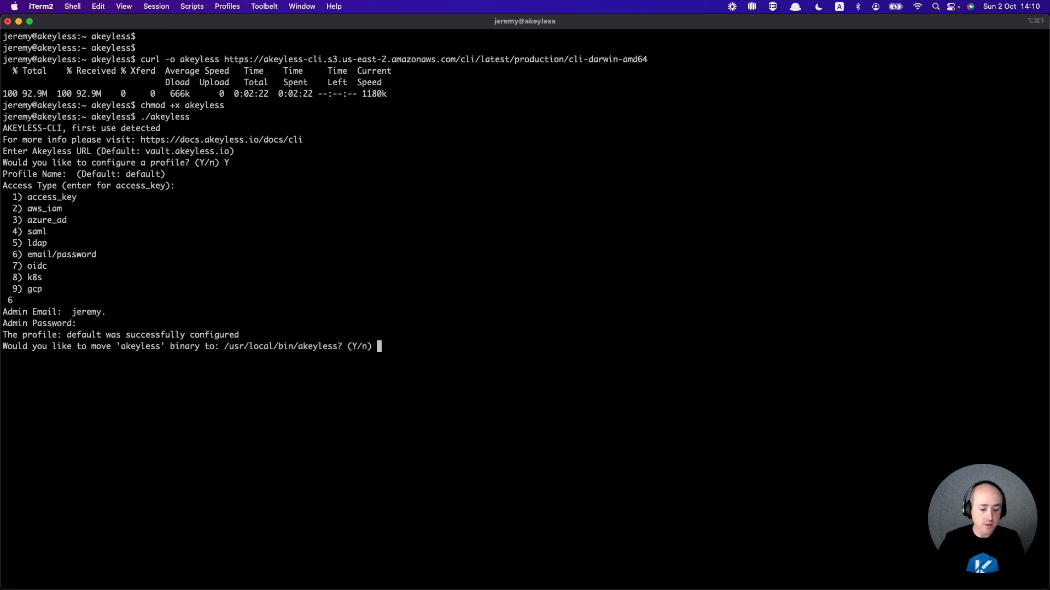
type("Y")
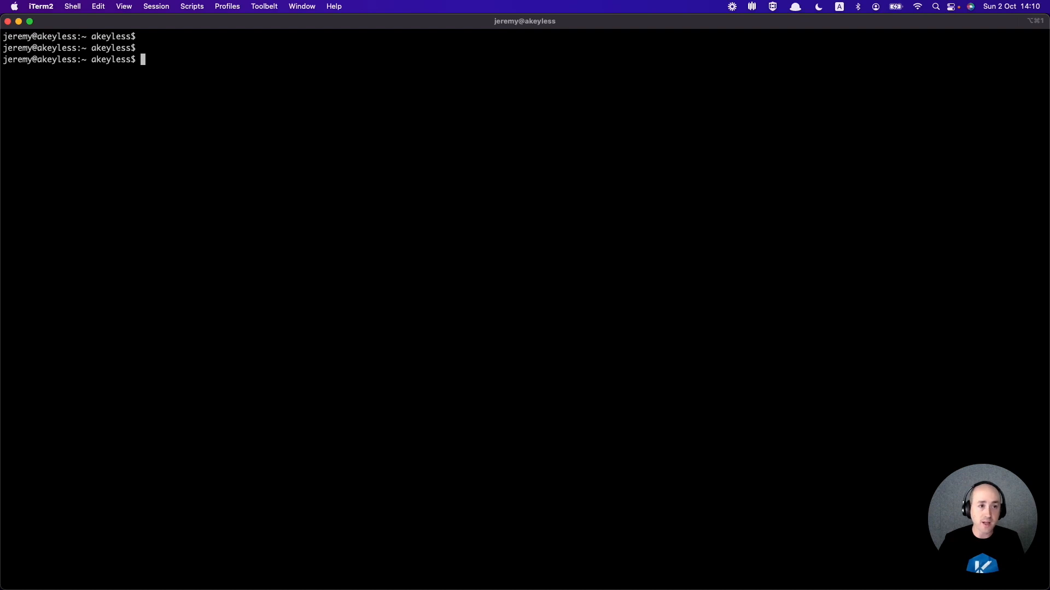
Enter the 'akeyless list-items' command at the fresh prompt without running it yet
type("akeyless lis")
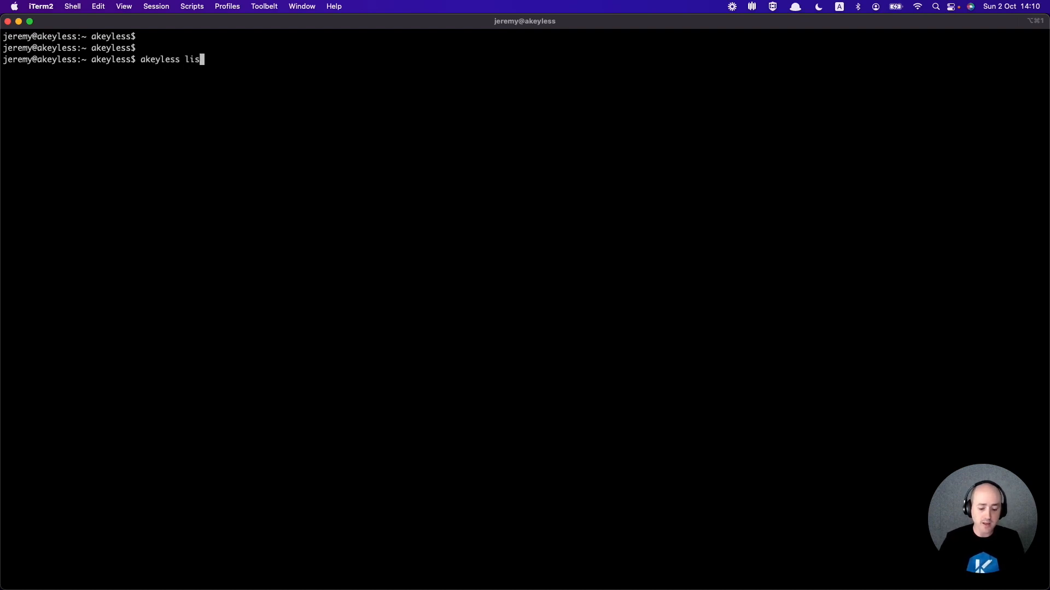
type("t-item")
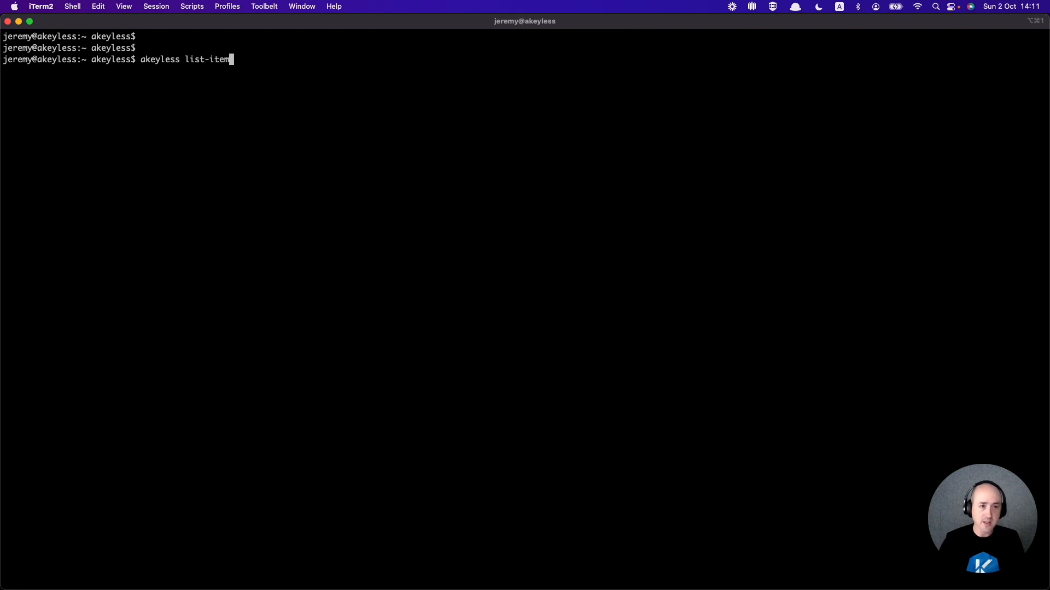